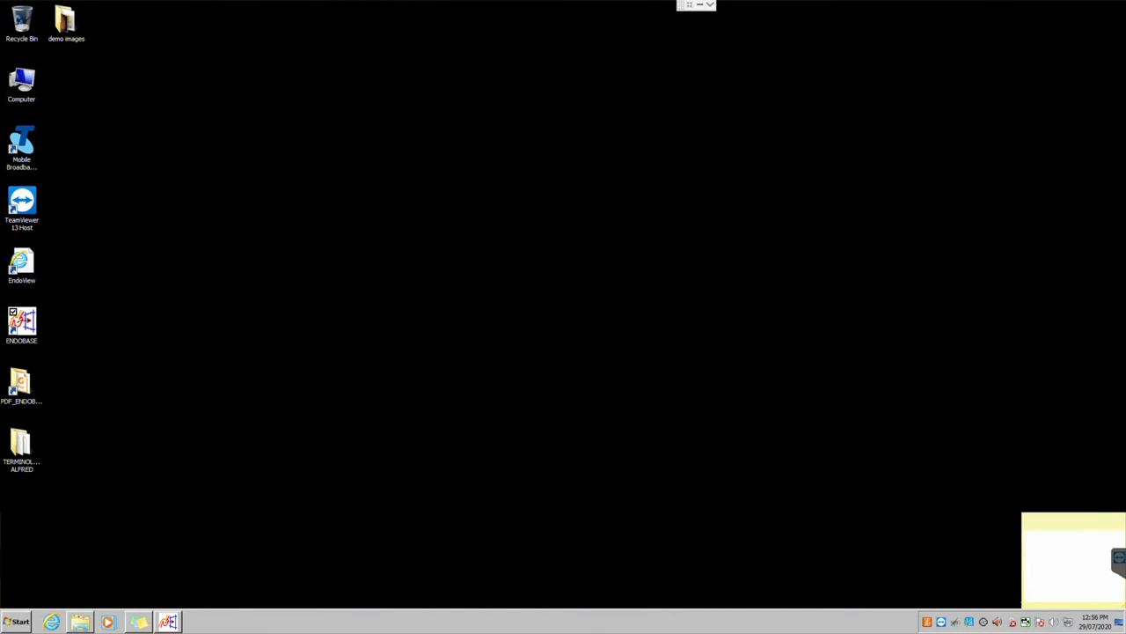
mouse_move(149, 354)
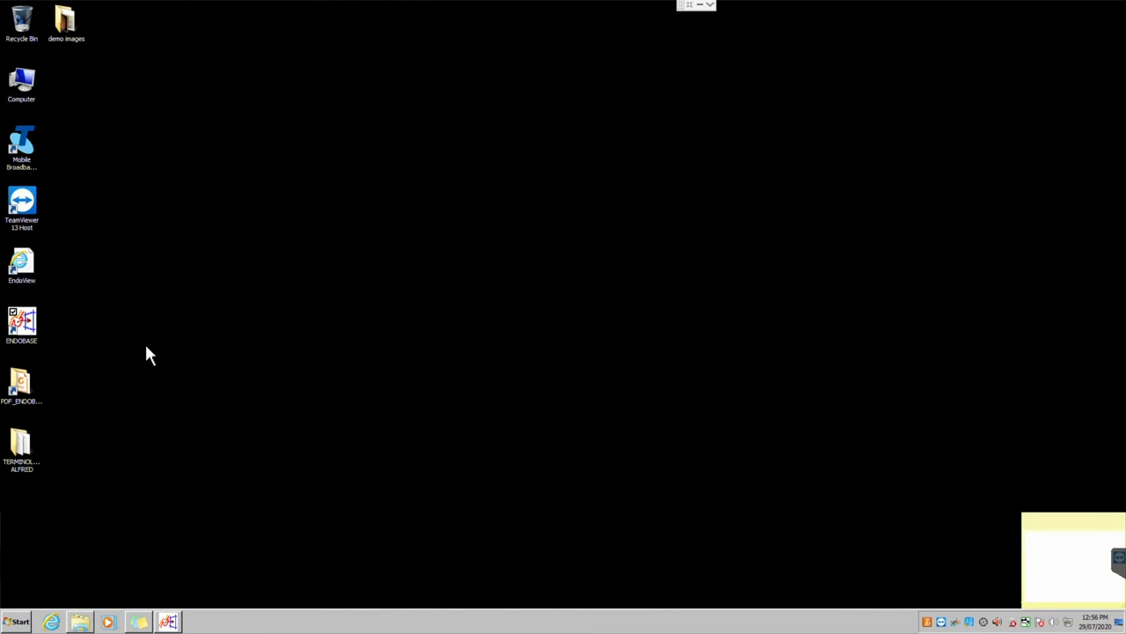
Launch EndoBase from the ENDOBASE desktop shortcut and let the Scheduler load
click(22, 324)
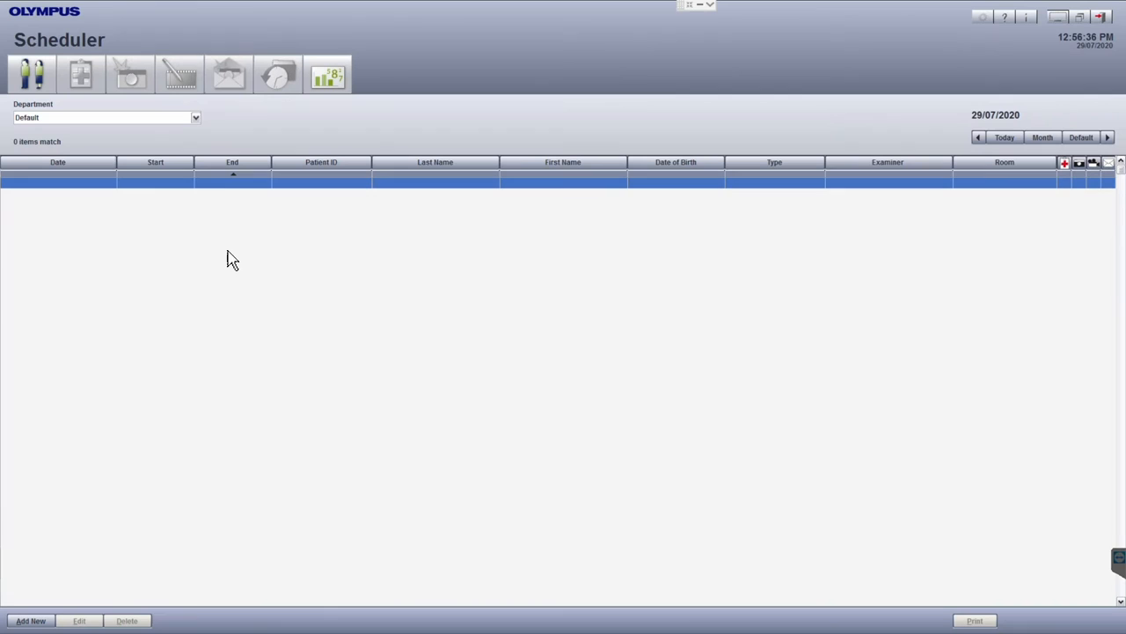
mouse_move(261, 290)
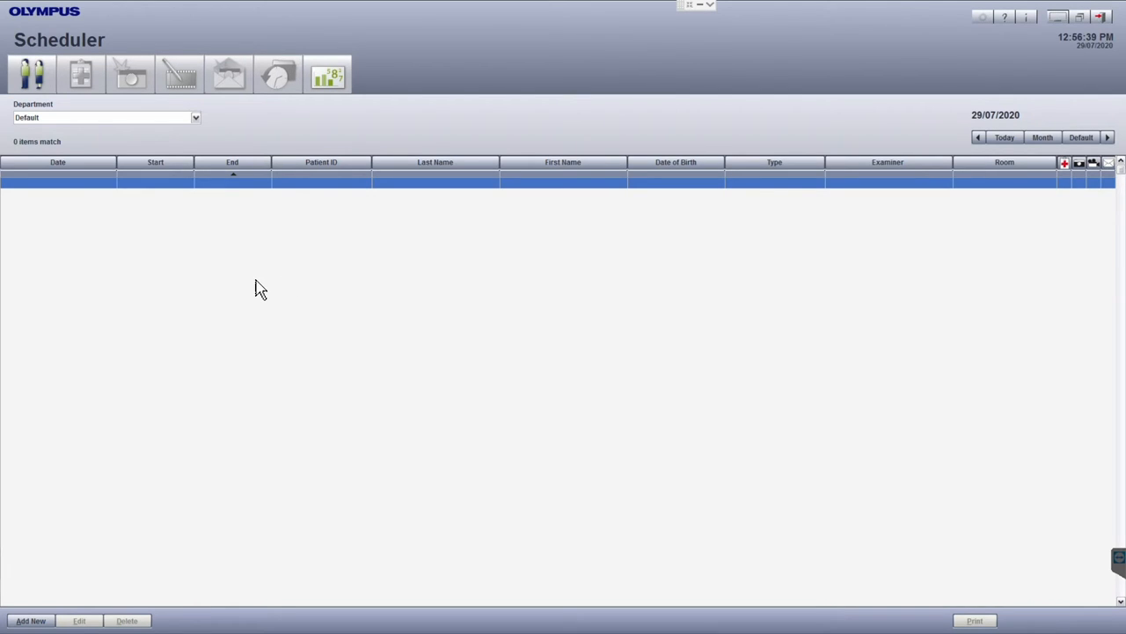
mouse_move(285, 227)
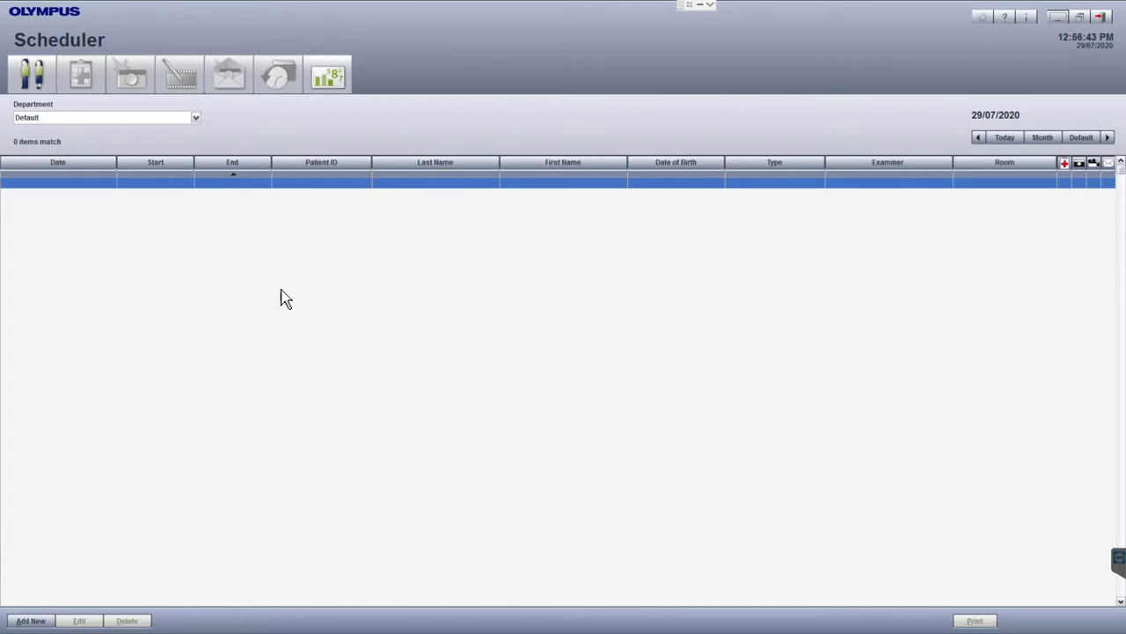
mouse_move(1112, 35)
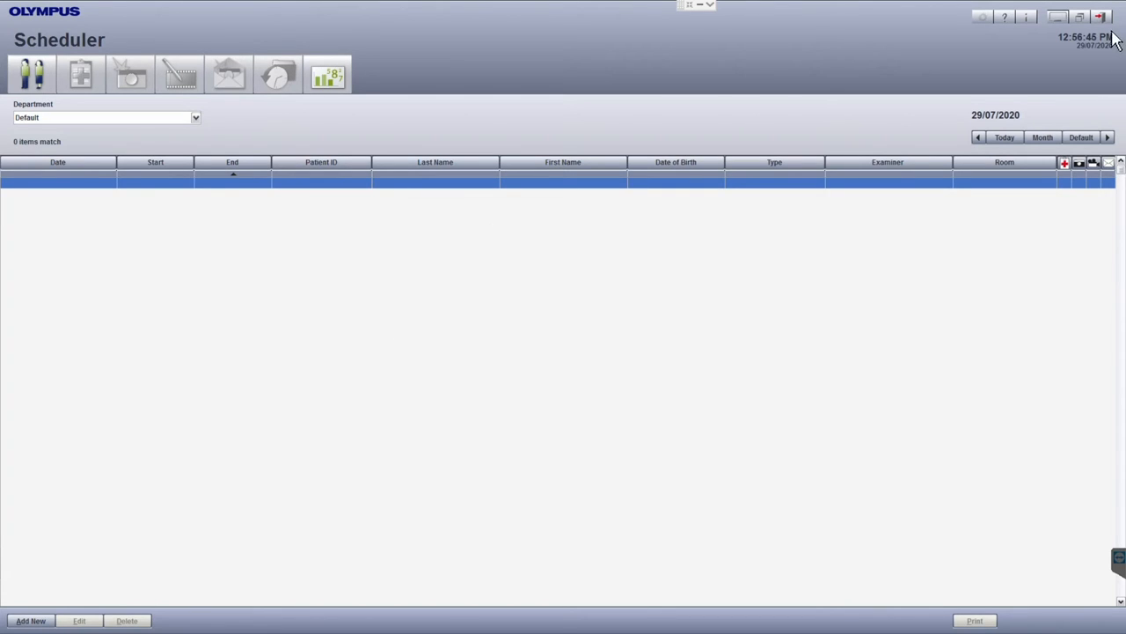
Log off, then sign back in with User ID 'Administrator' and its password
click(1101, 18)
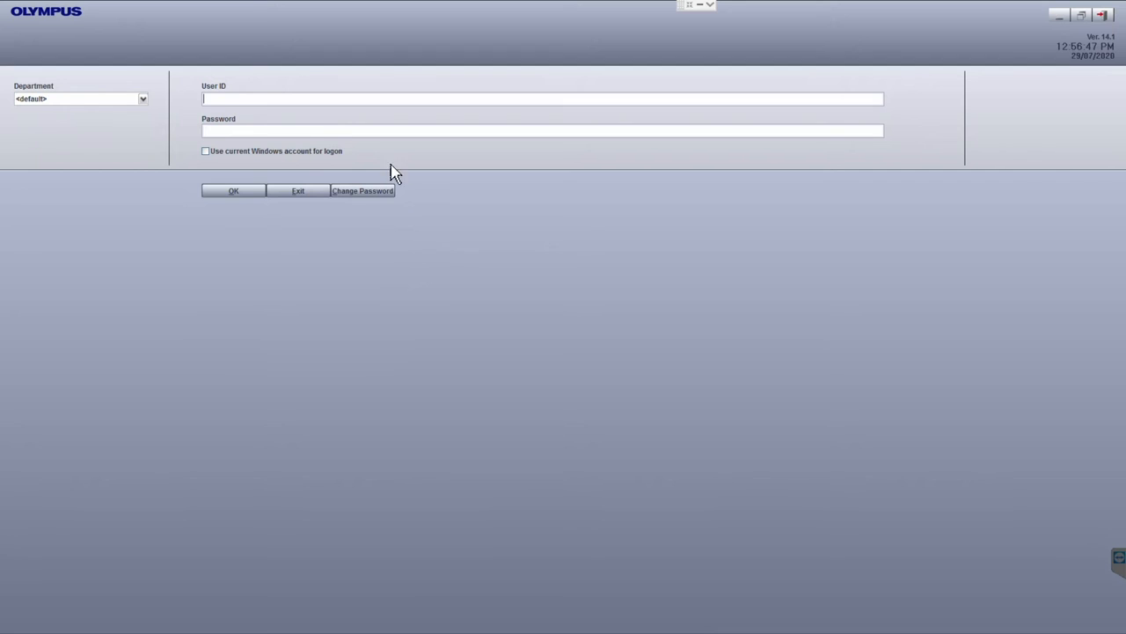
text(A)
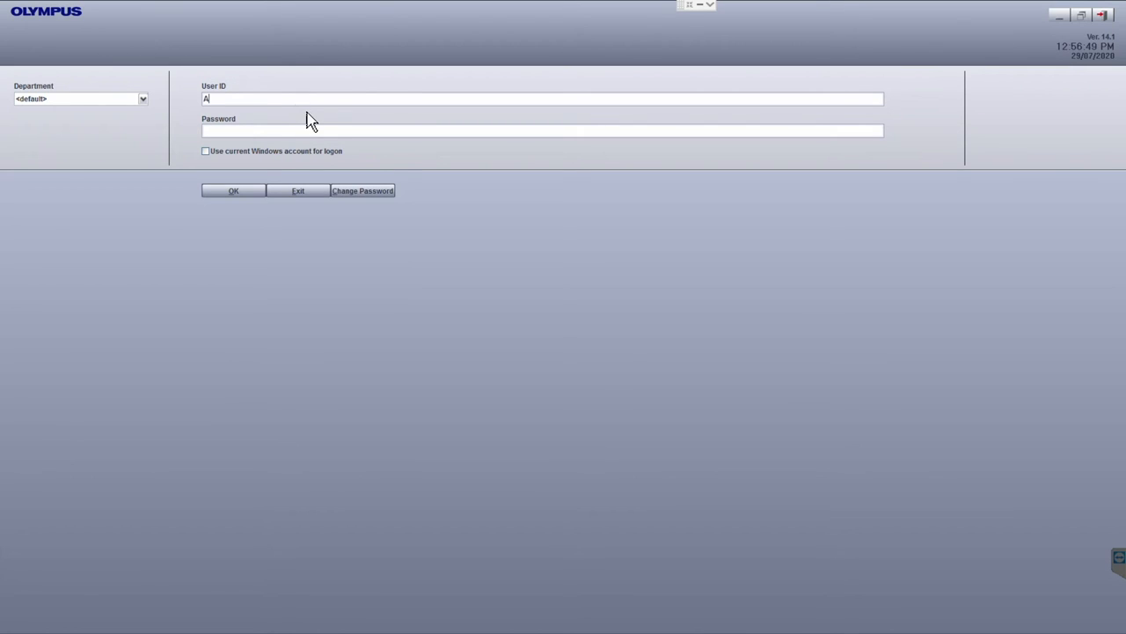
text(dministrator)
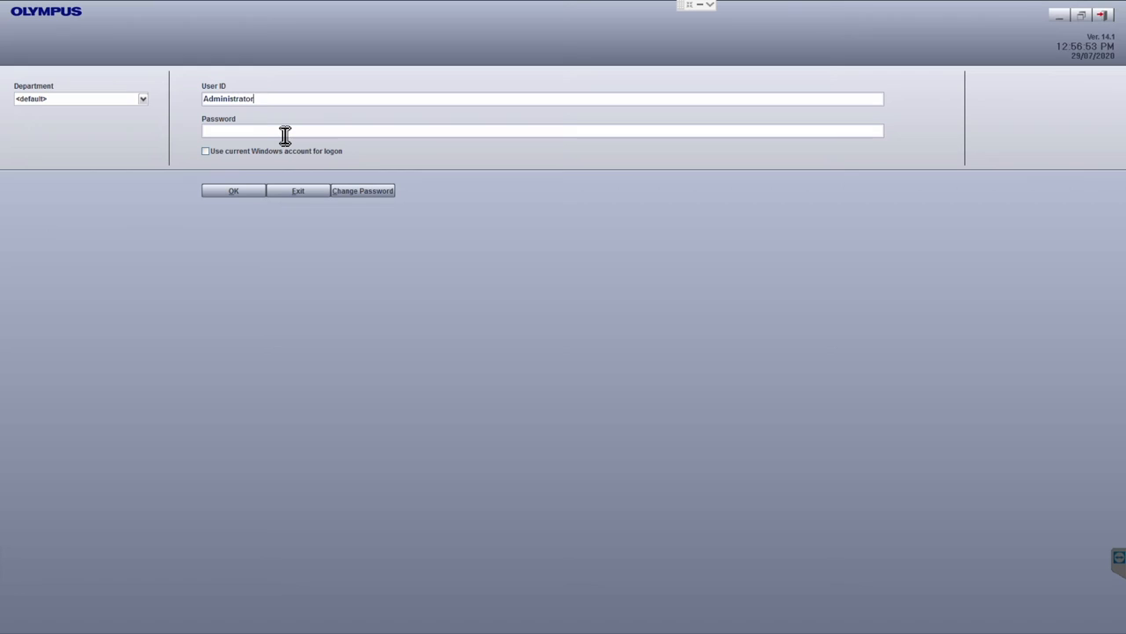
click(232, 190)
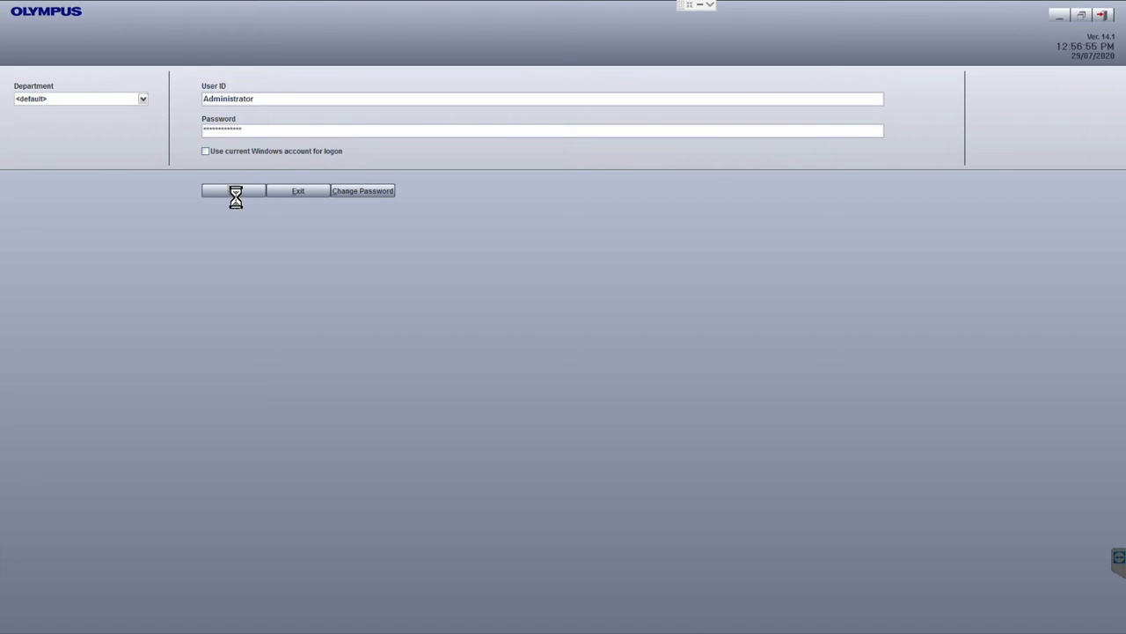
click(232, 190)
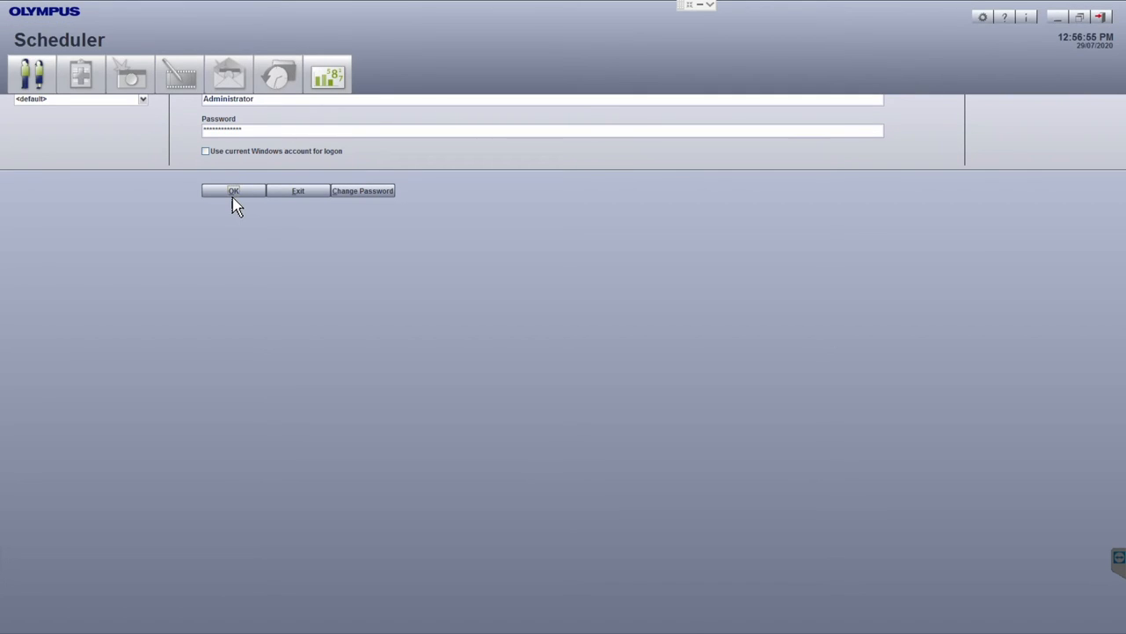
Confirm the login and let the Scheduler reload with no appointments for 29/07/2020
click(233, 190)
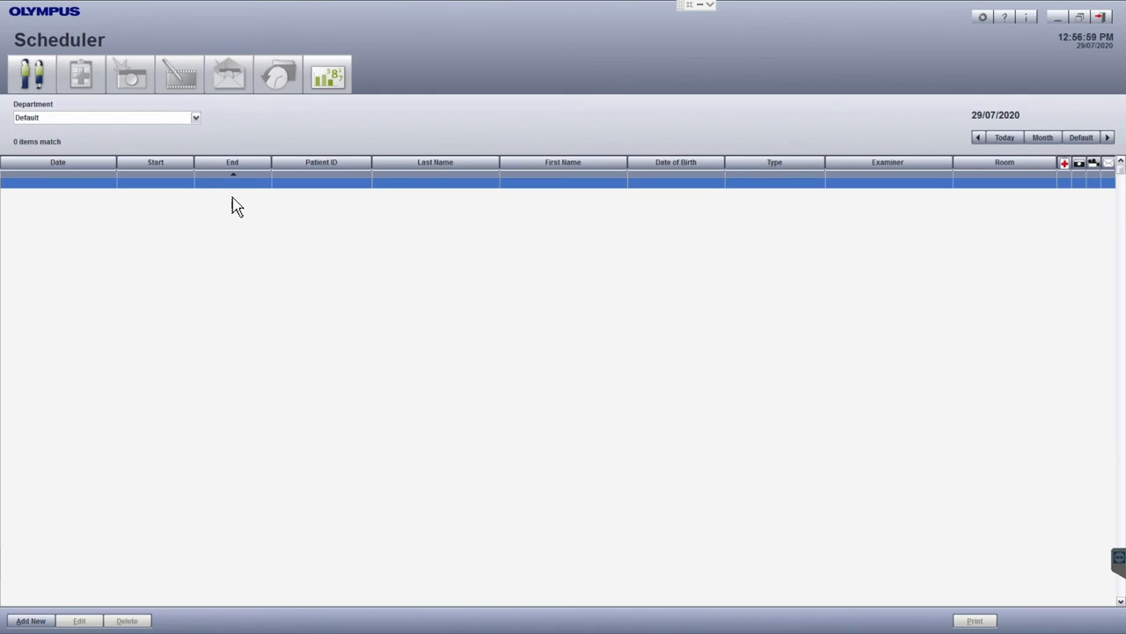
mouse_move(1120, 25)
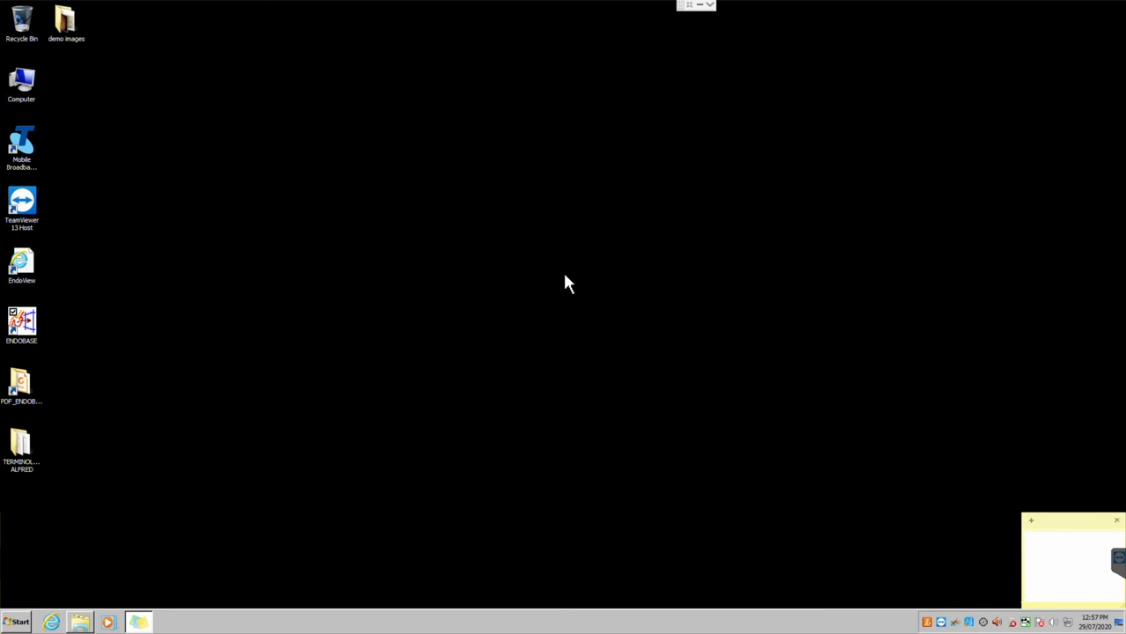
mouse_move(431, 295)
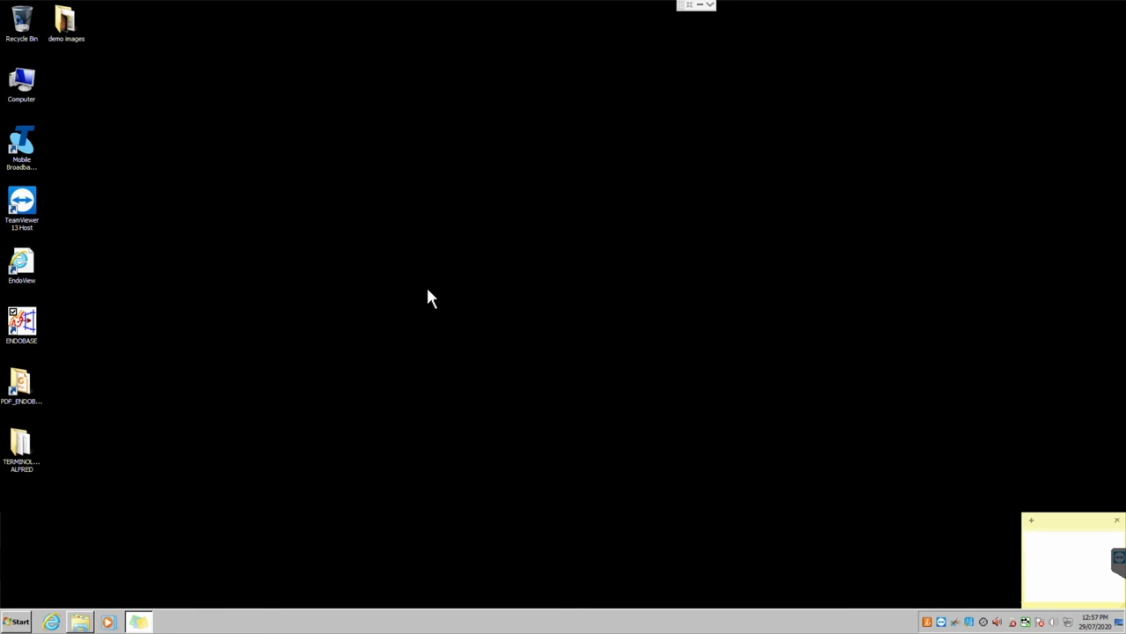
mouse_move(429, 314)
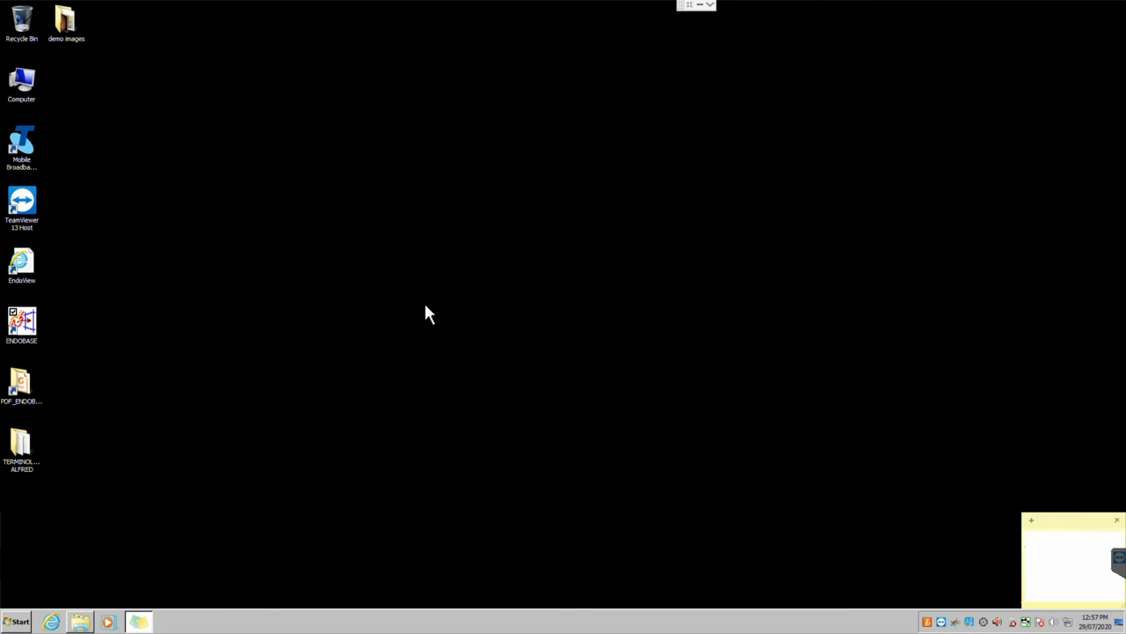